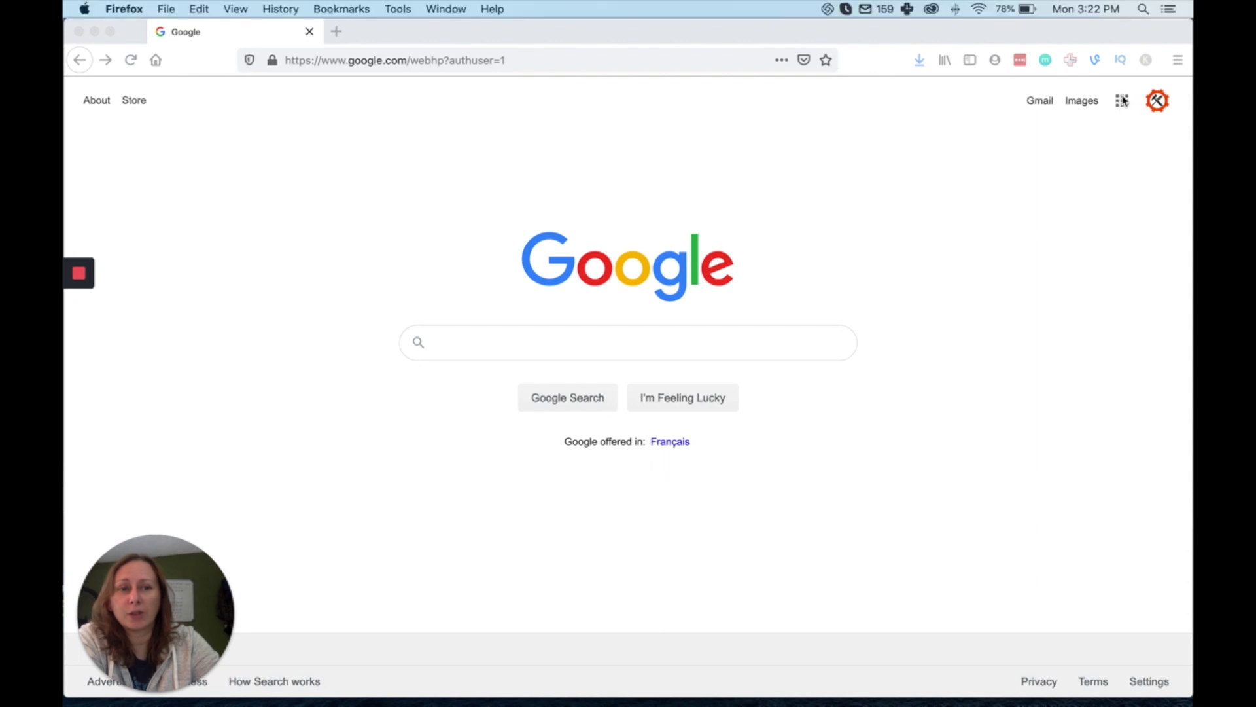
Step: Launch Google Drive from the Google apps grid on the homepage
left_click(1122, 101)
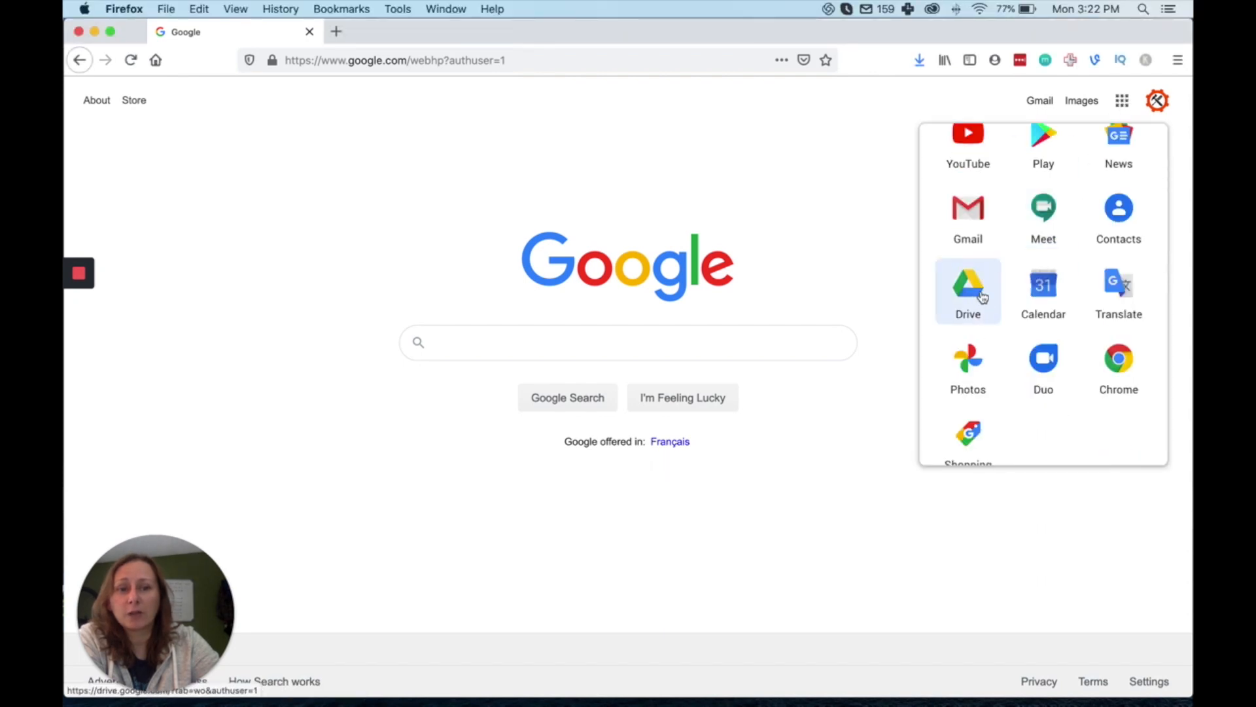
left_click(967, 291)
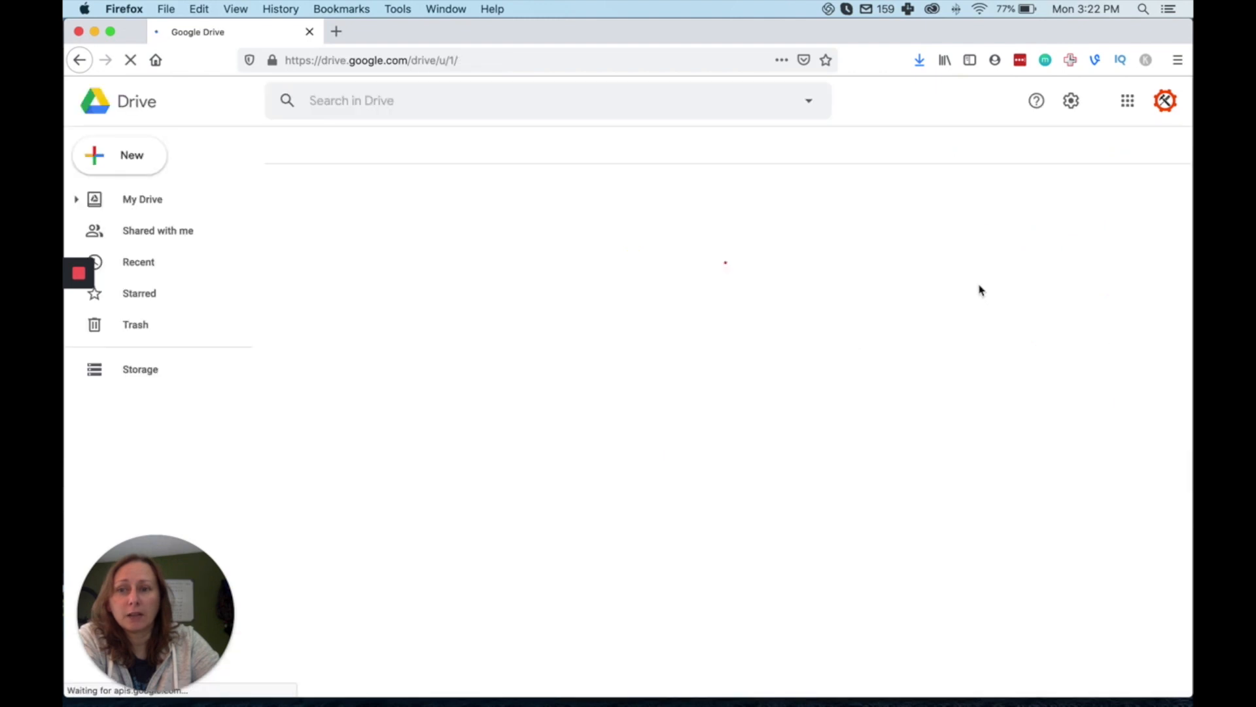
Step: Preview our-process.pdf from My Drive and return to the file list
left_click(141, 199)
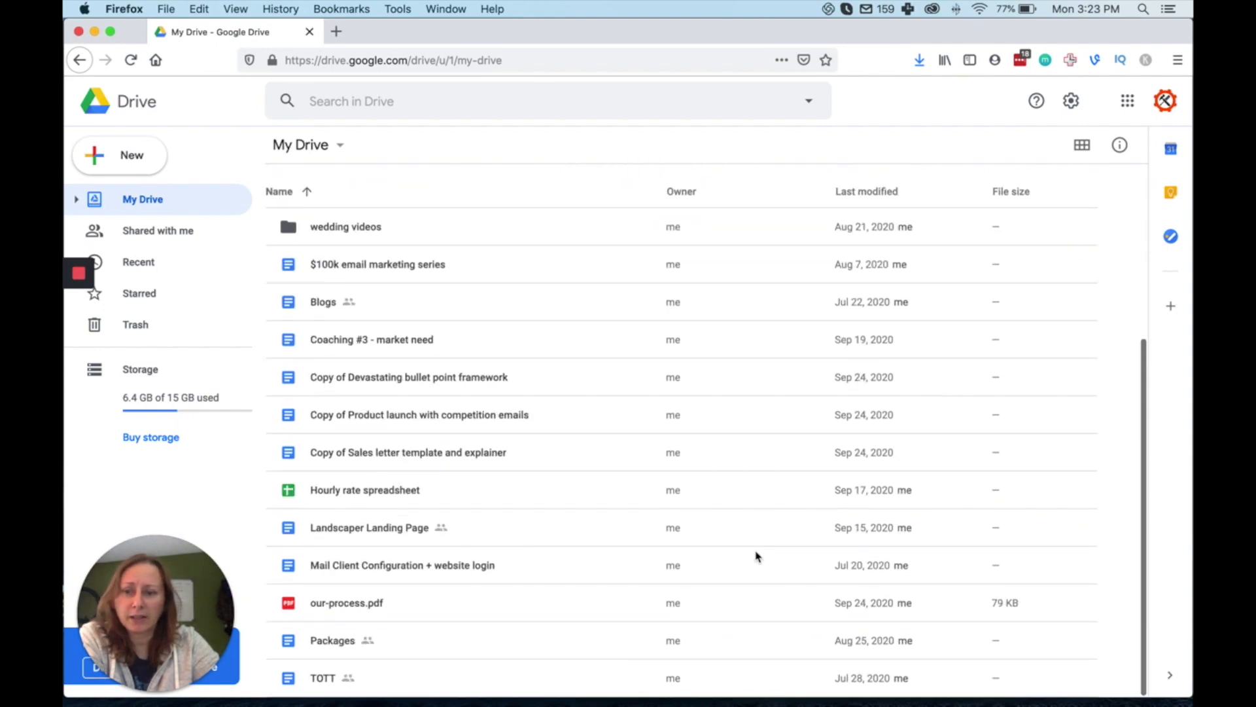
left_click(345, 602)
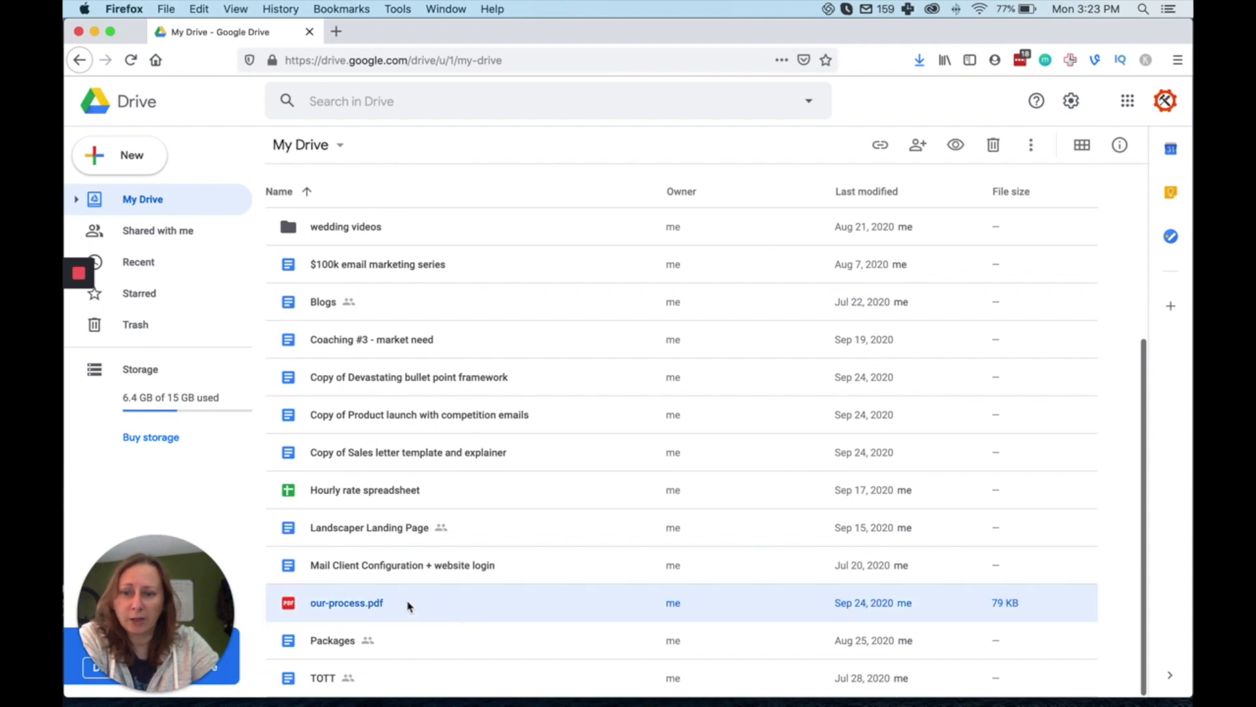
double_click(347, 602)
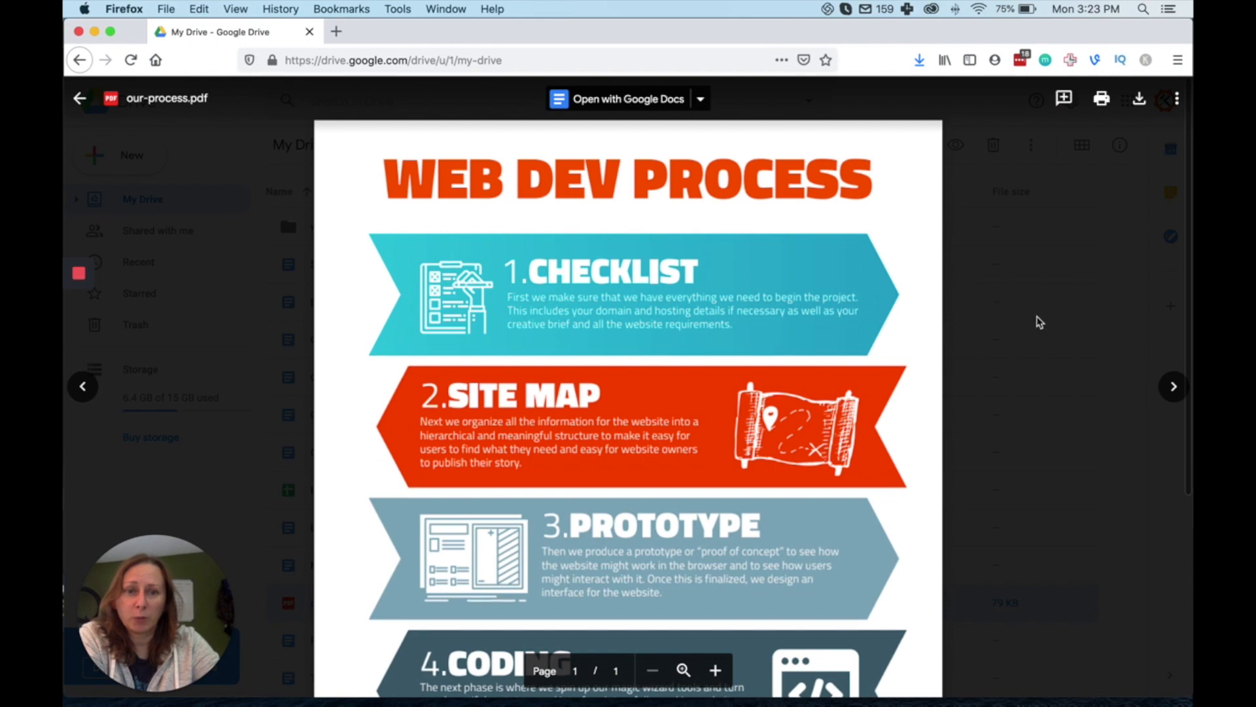
left_click(78, 98)
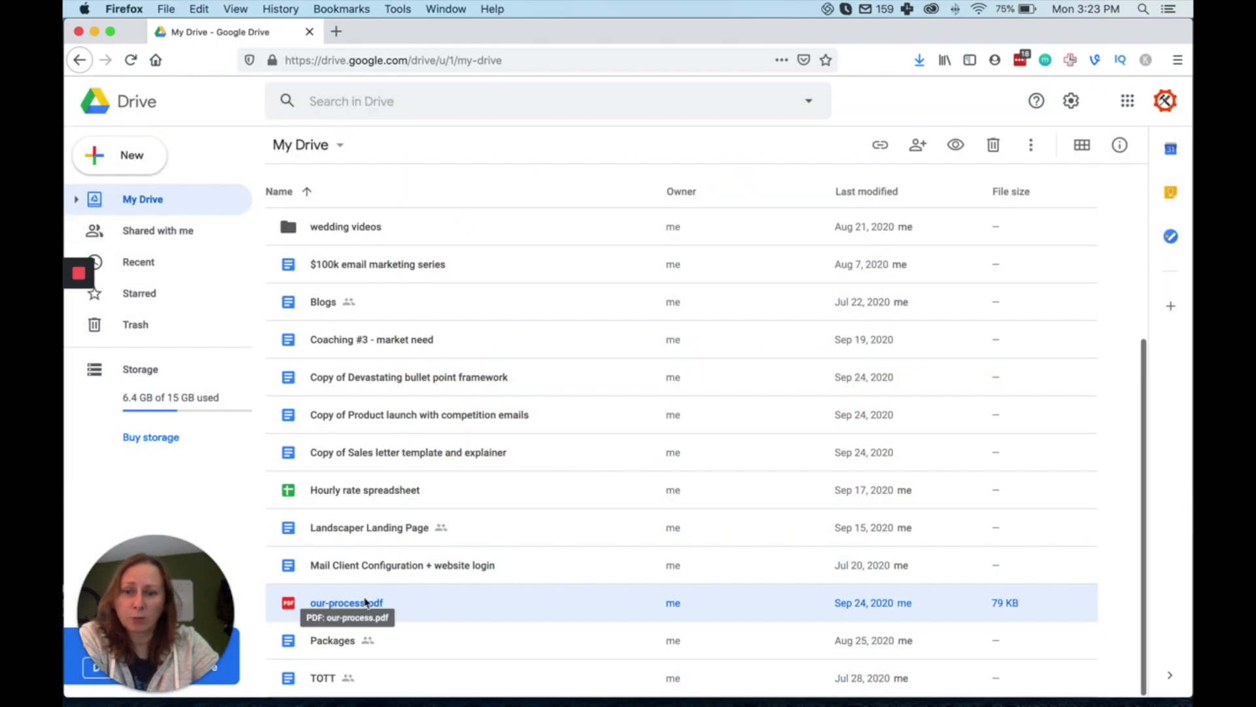
Step: Set our-process.pdf general access to 'Anyone with the link' and copy the link
right_click(345, 602)
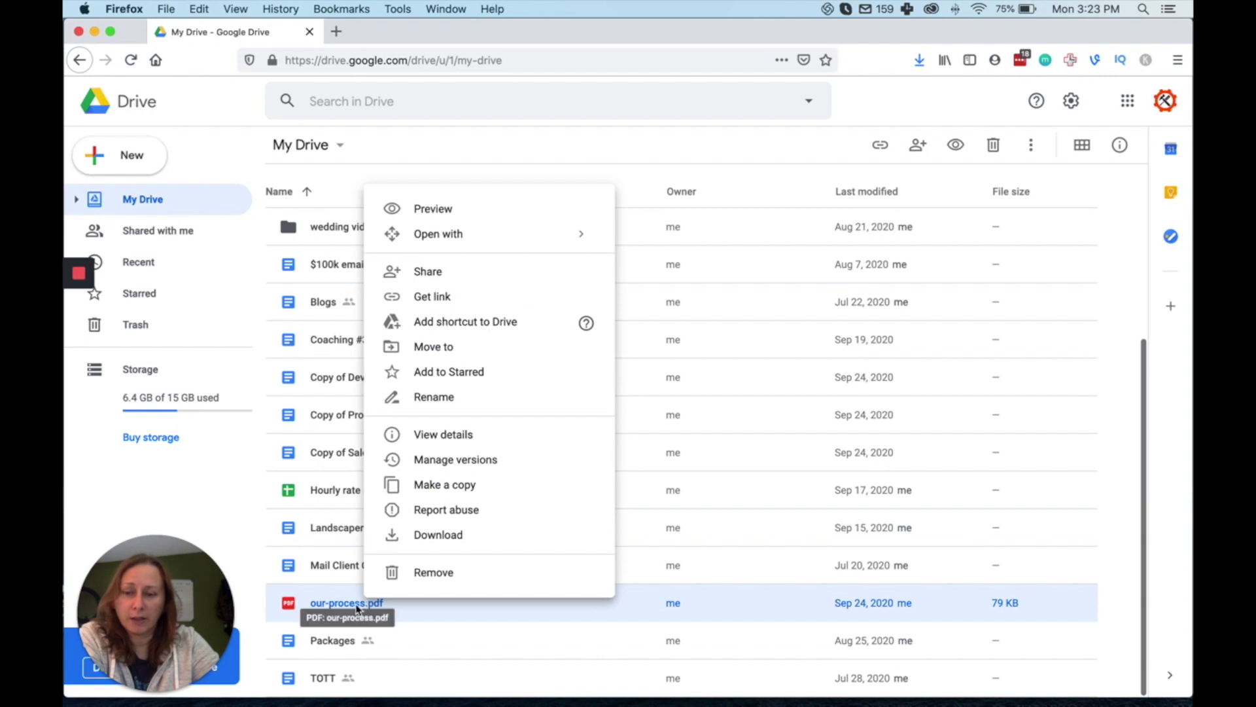
mouse_move(489, 272)
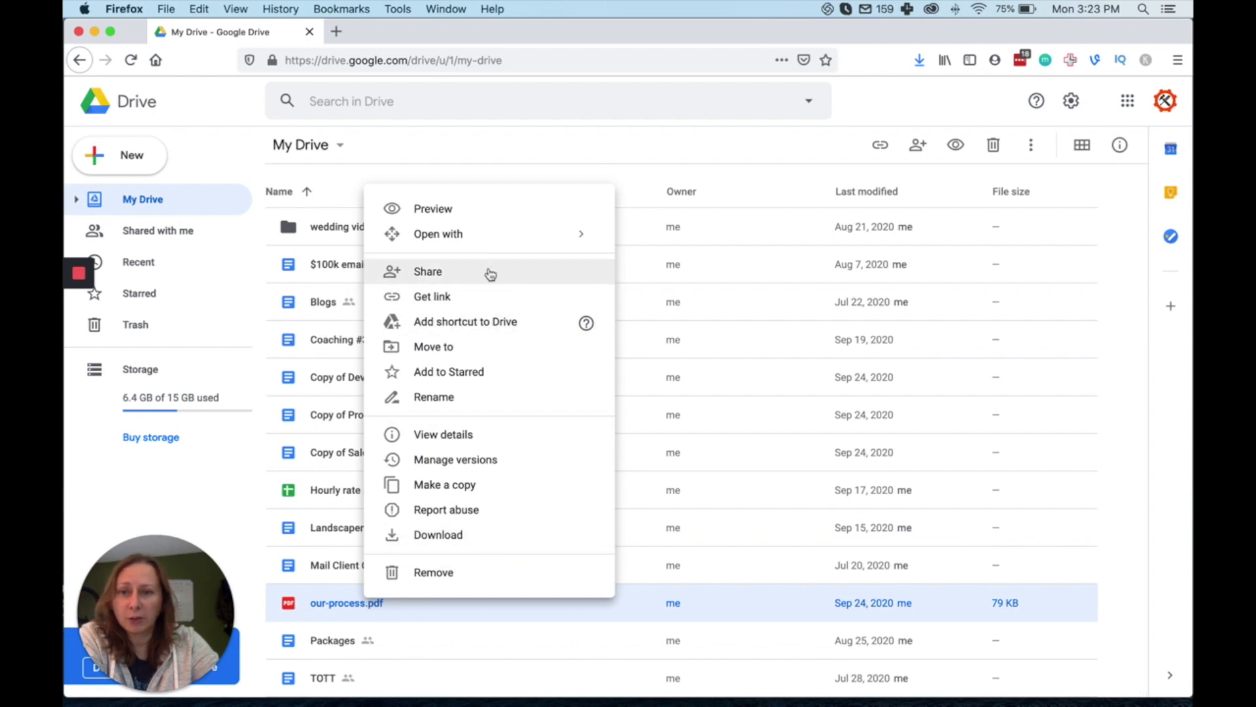
left_click(427, 271)
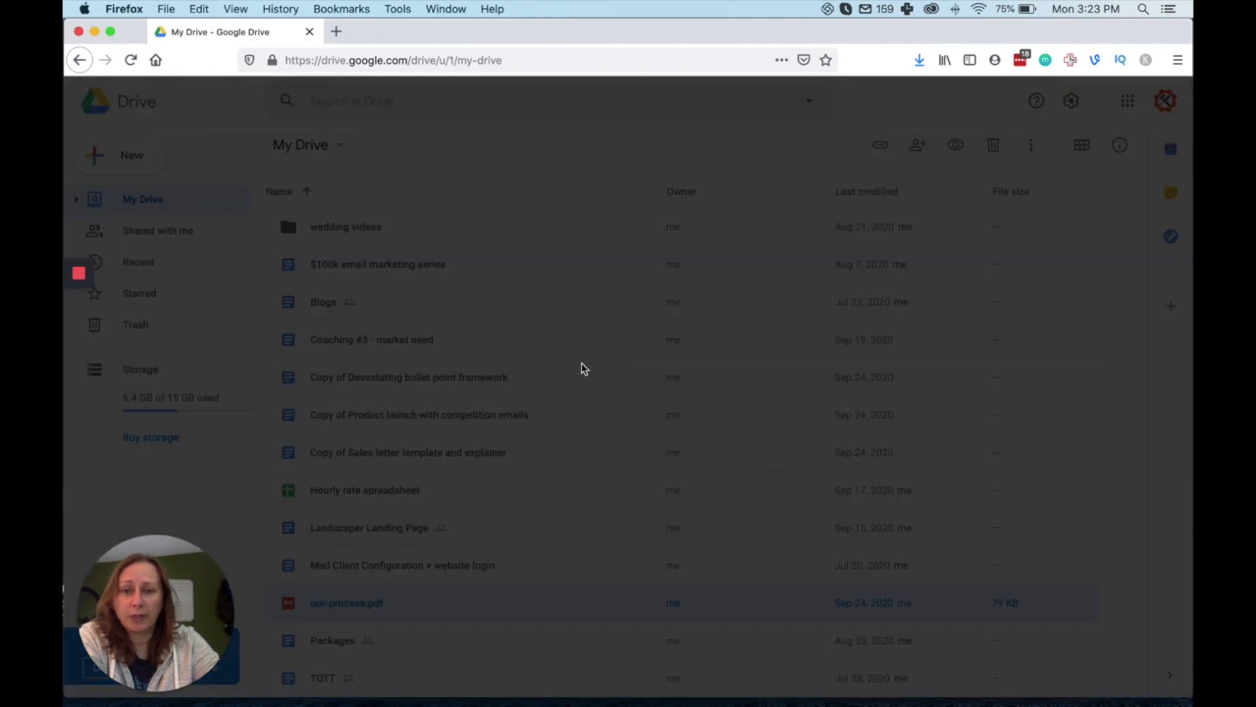
left_click(918, 146)
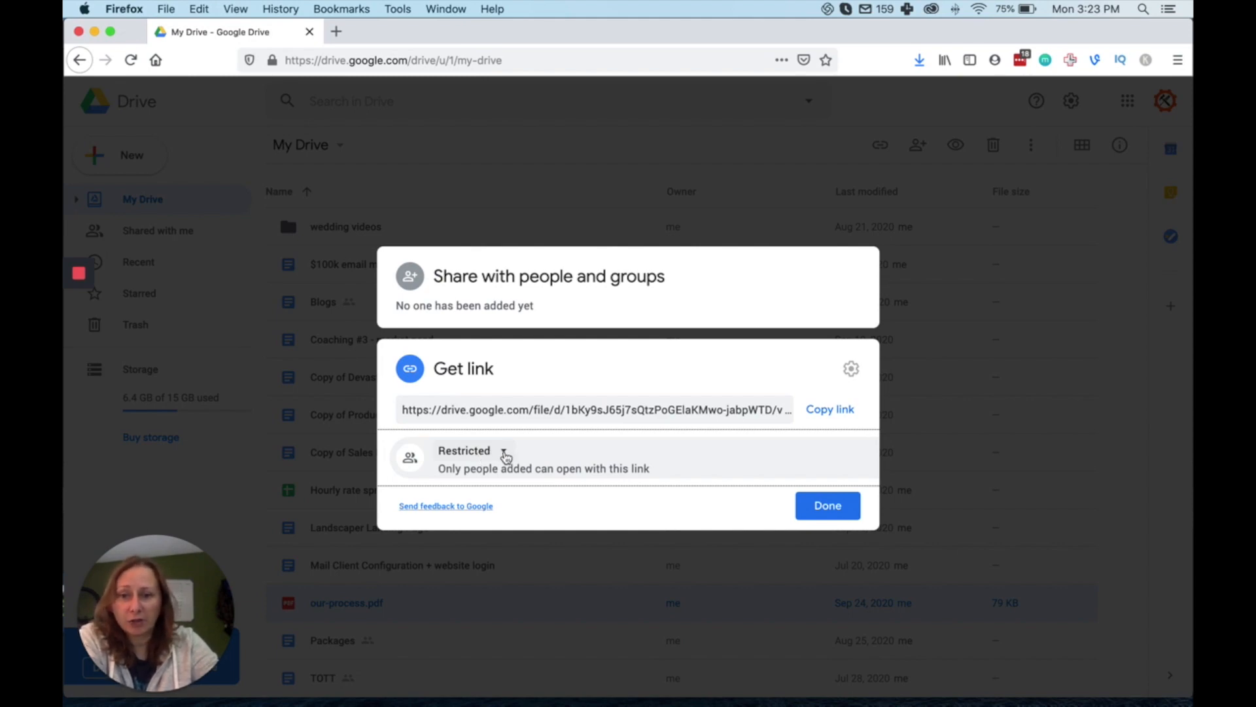
left_click(472, 449)
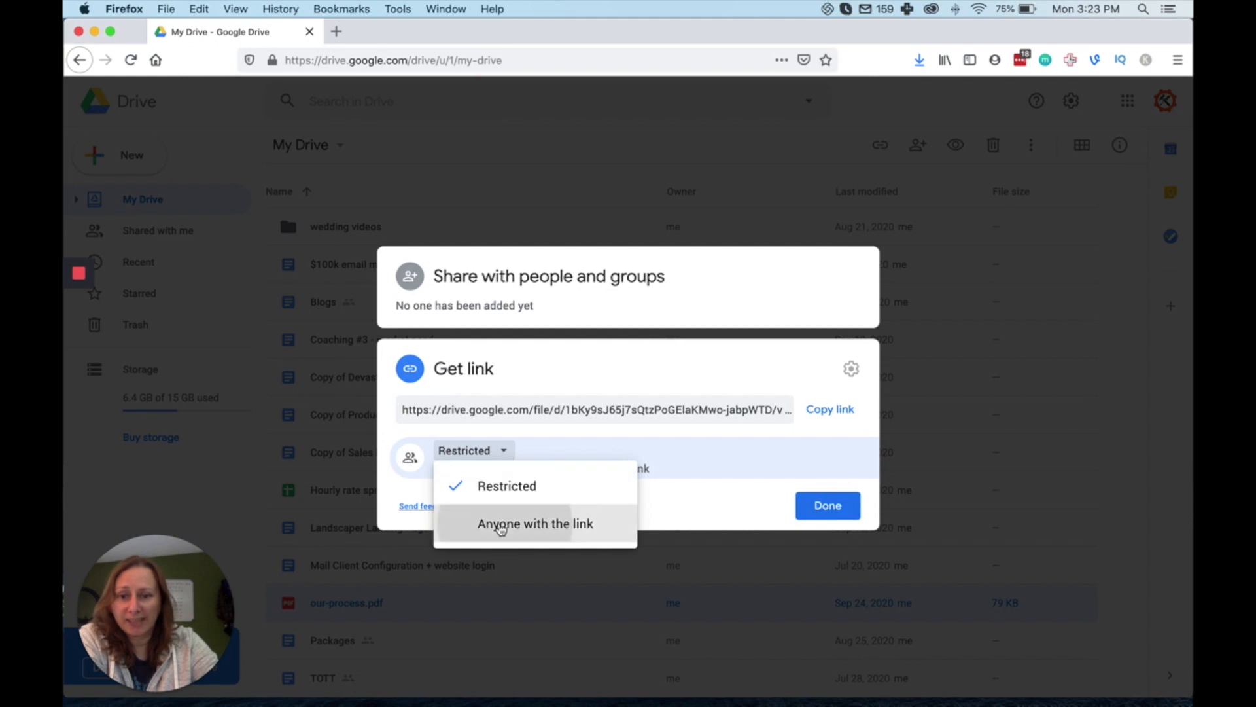
left_click(534, 523)
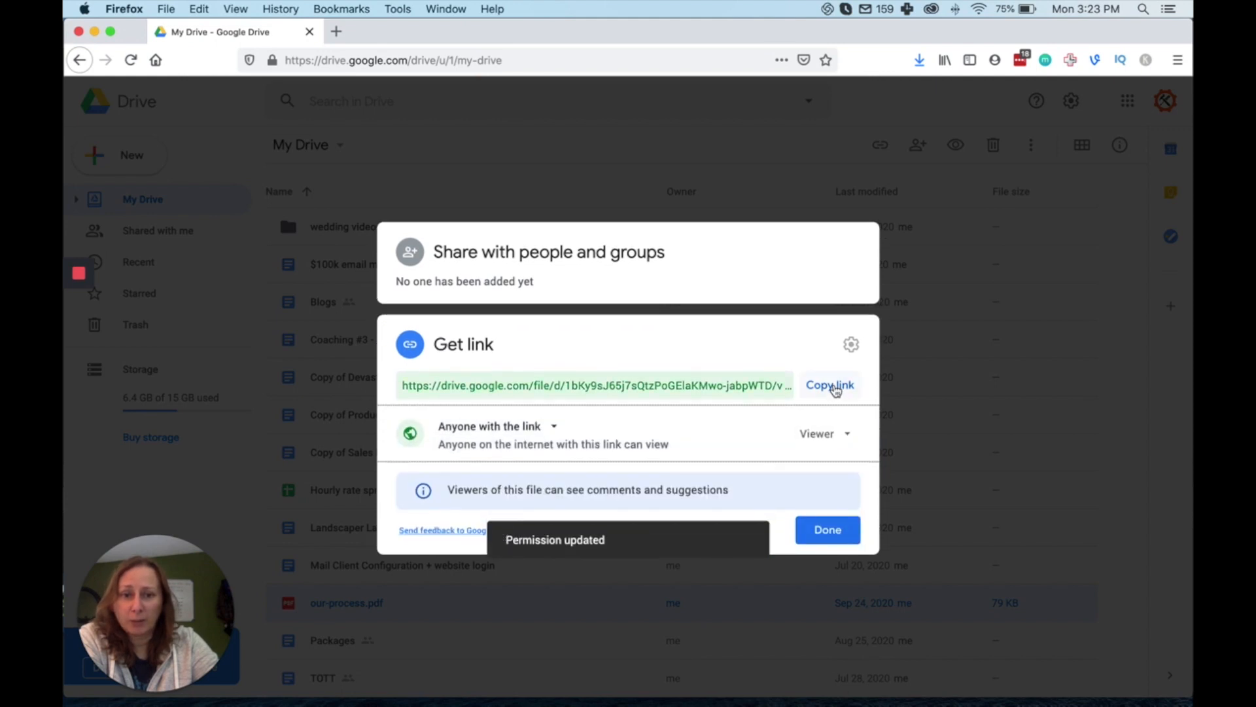
left_click(829, 385)
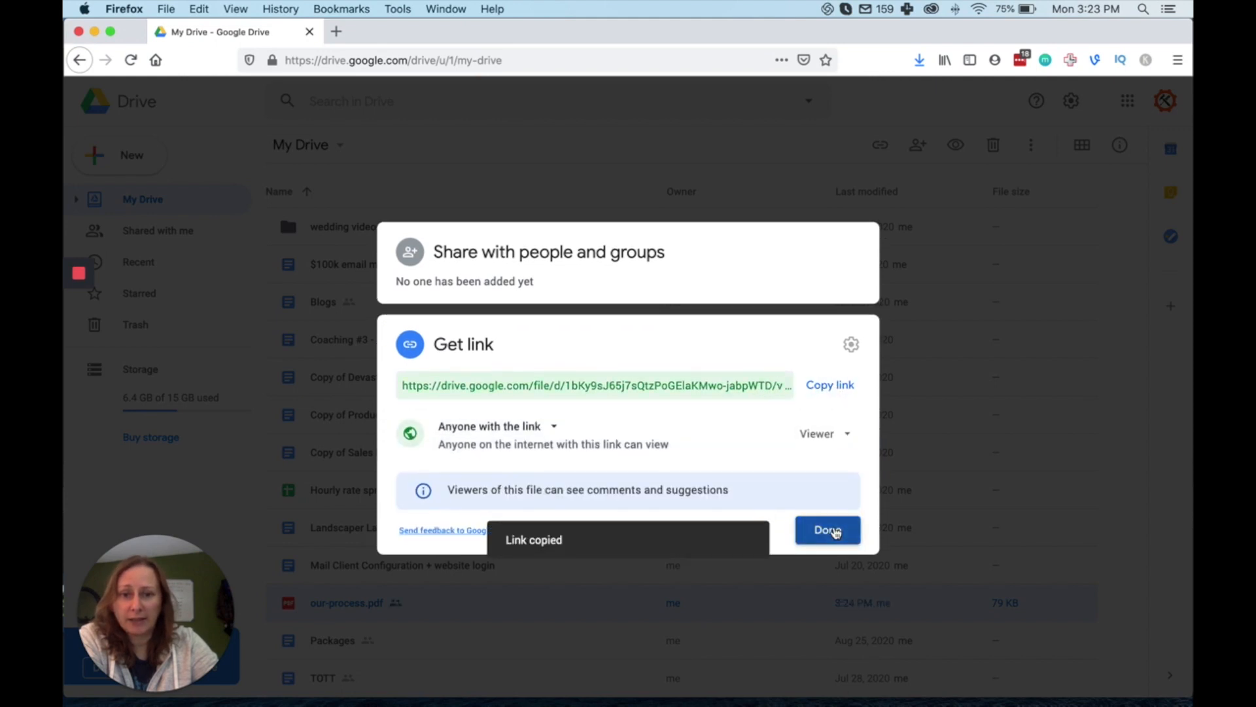
left_click(827, 530)
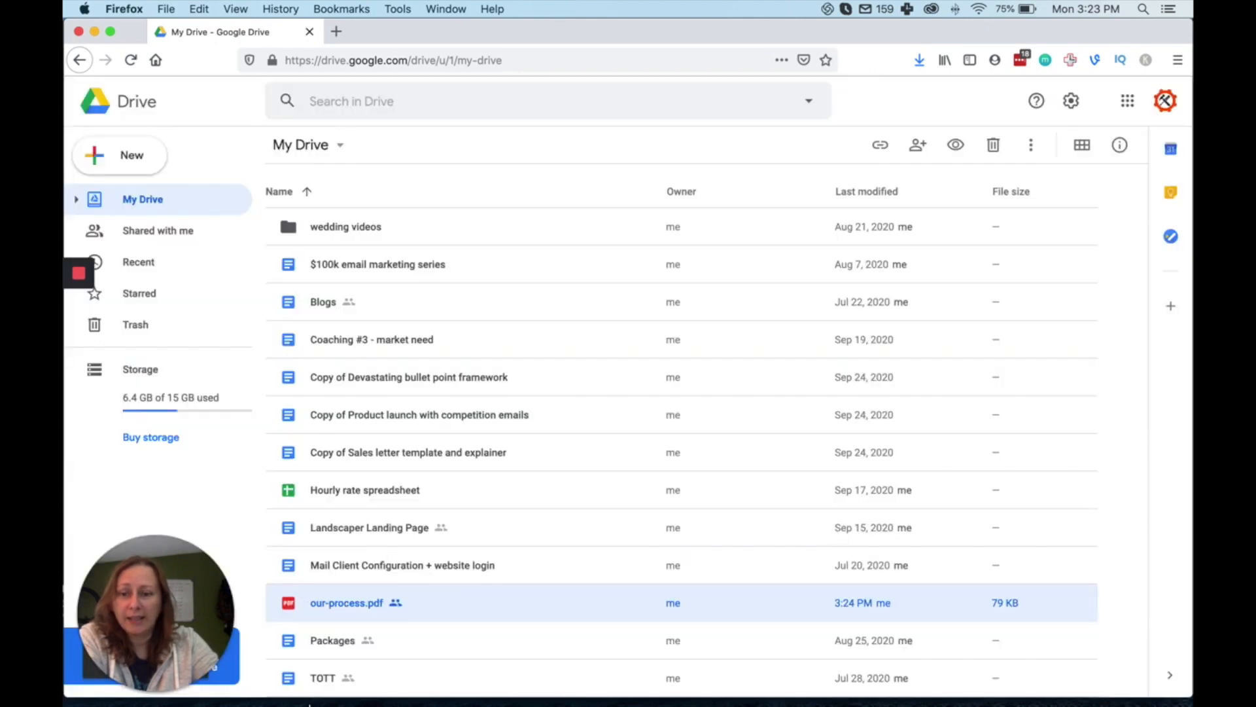
mouse_move(299, 649)
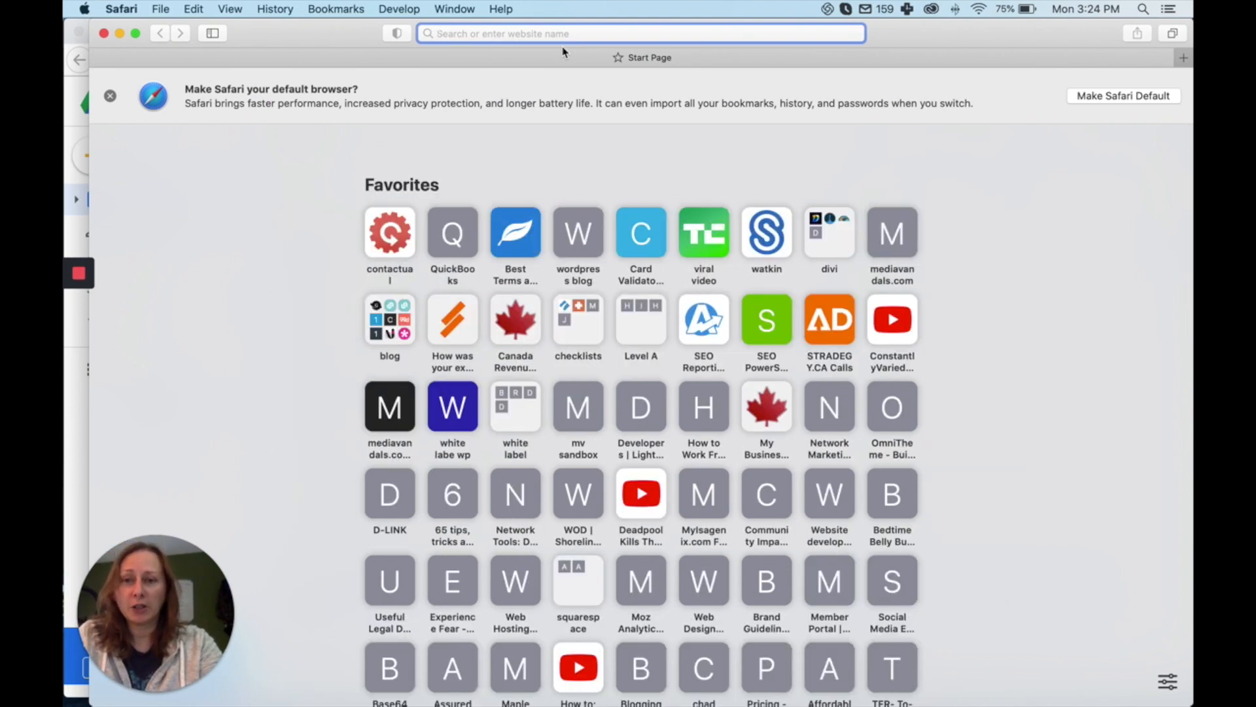
Step: Load the copied drive.google.com sharing link in Safari's address bar
type("https://drive.google.com/file/d/1bKy9sJ65j7sQtzPoGEIaKMwo-jabpWTD/view?usp=sharing")
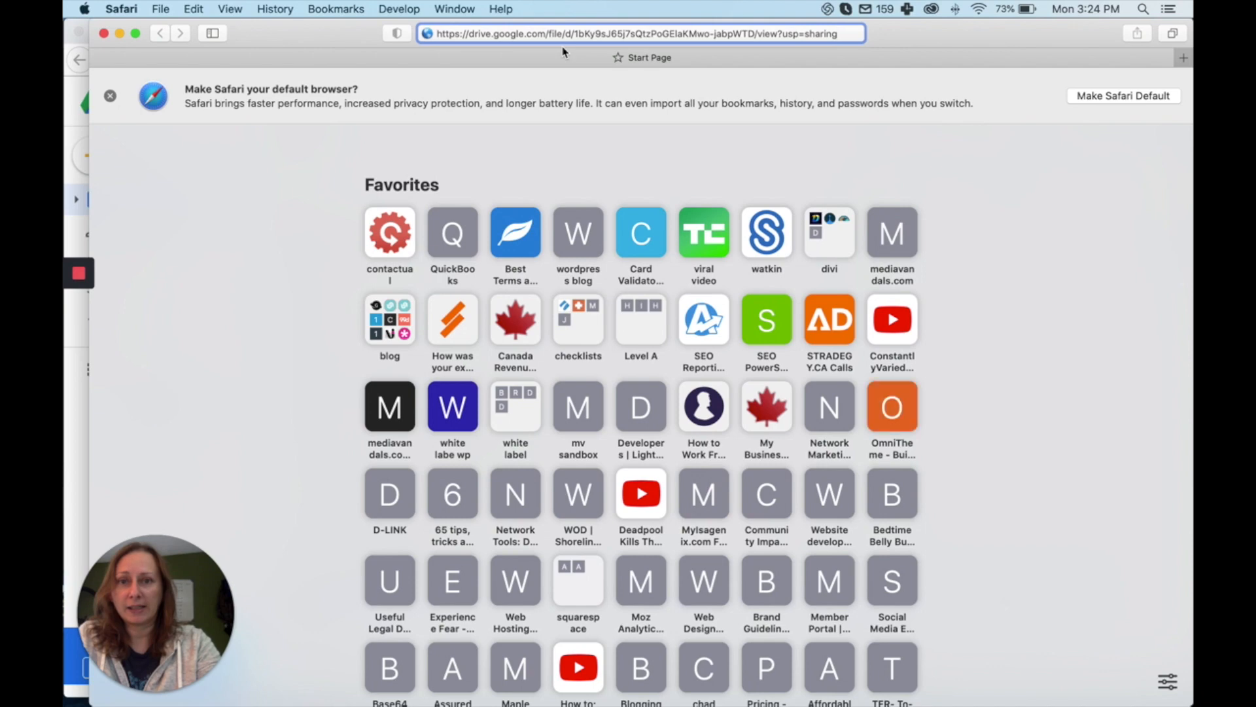
left_click(641, 34)
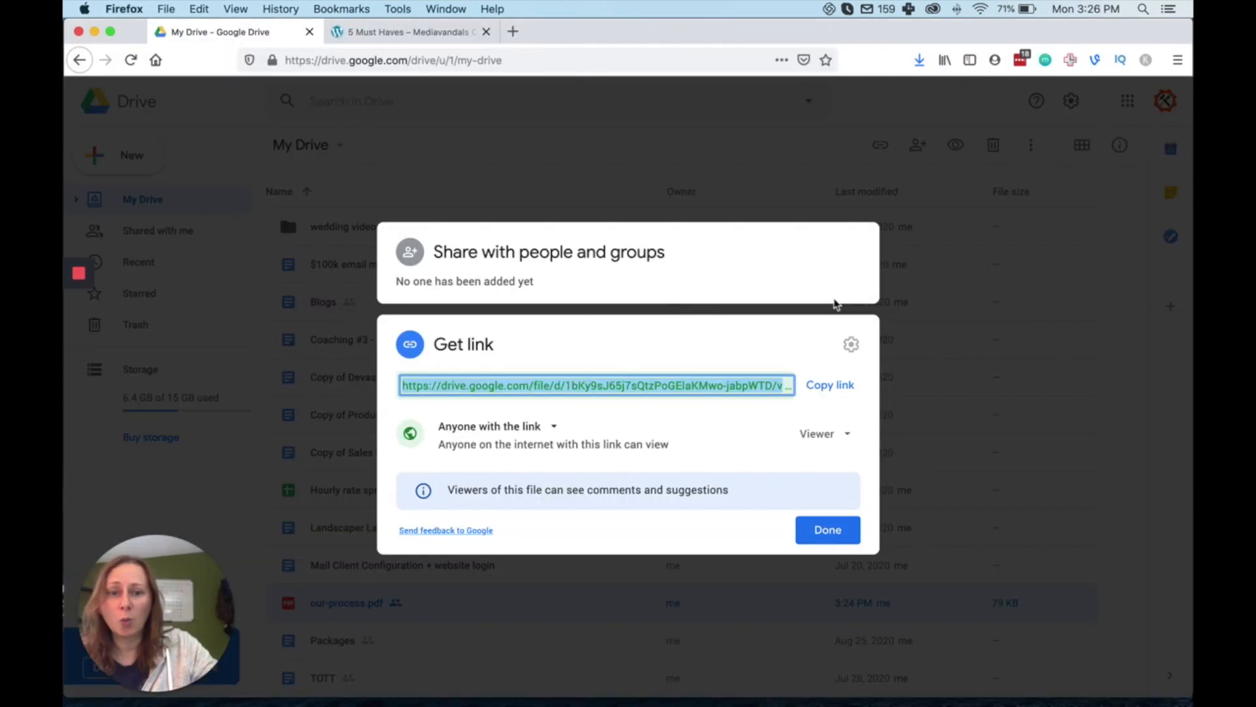
Step: Reopen Get link for our-process.pdf, confirm anyone-with-link access, and close it
left_click(827, 530)
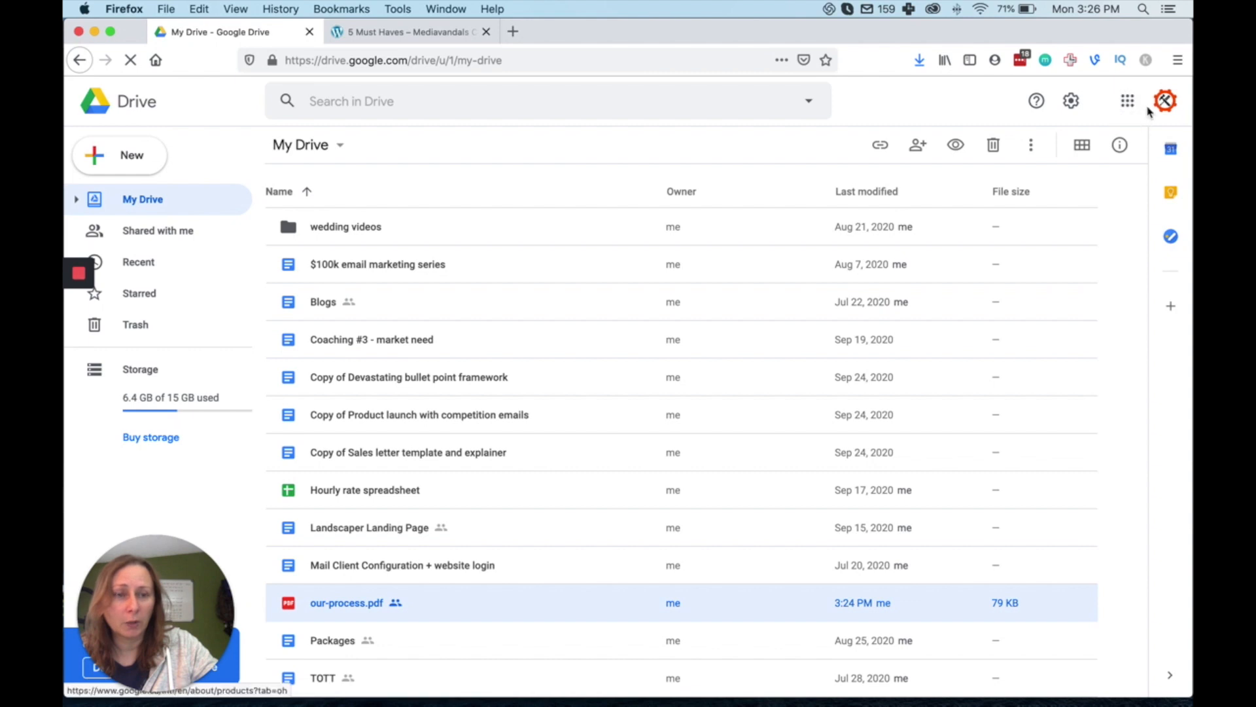
left_click(1127, 101)
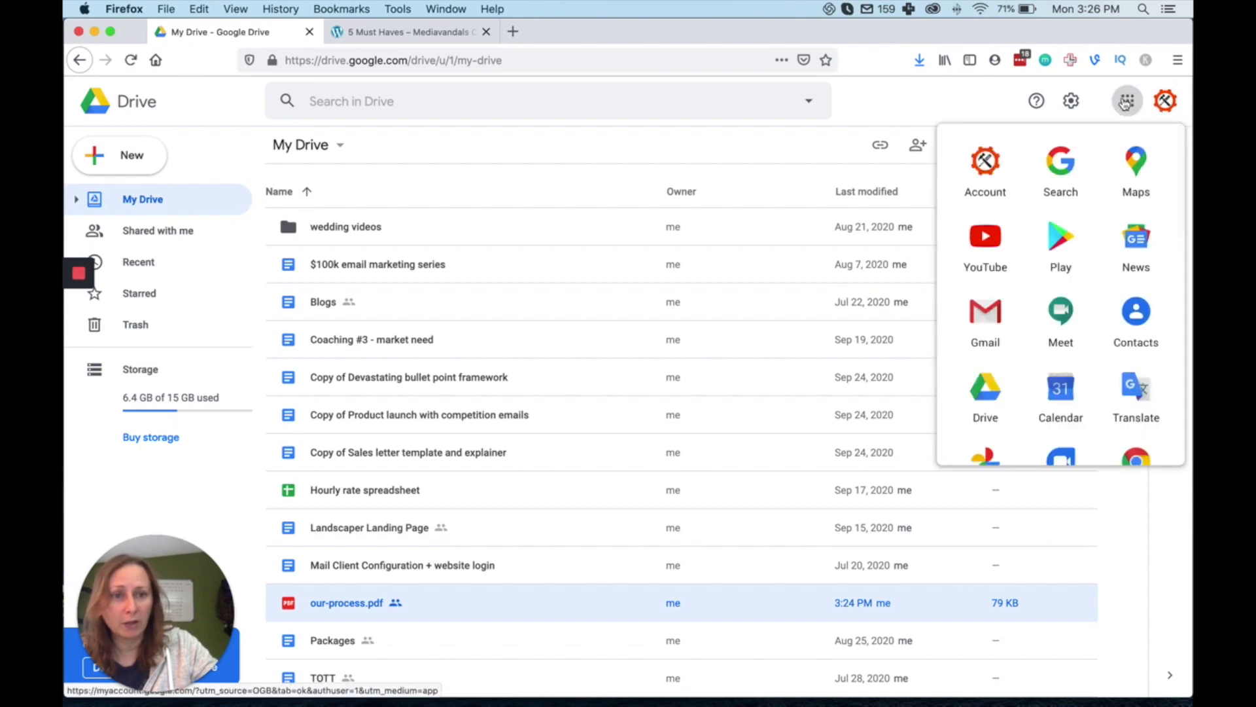
mouse_move(1127, 101)
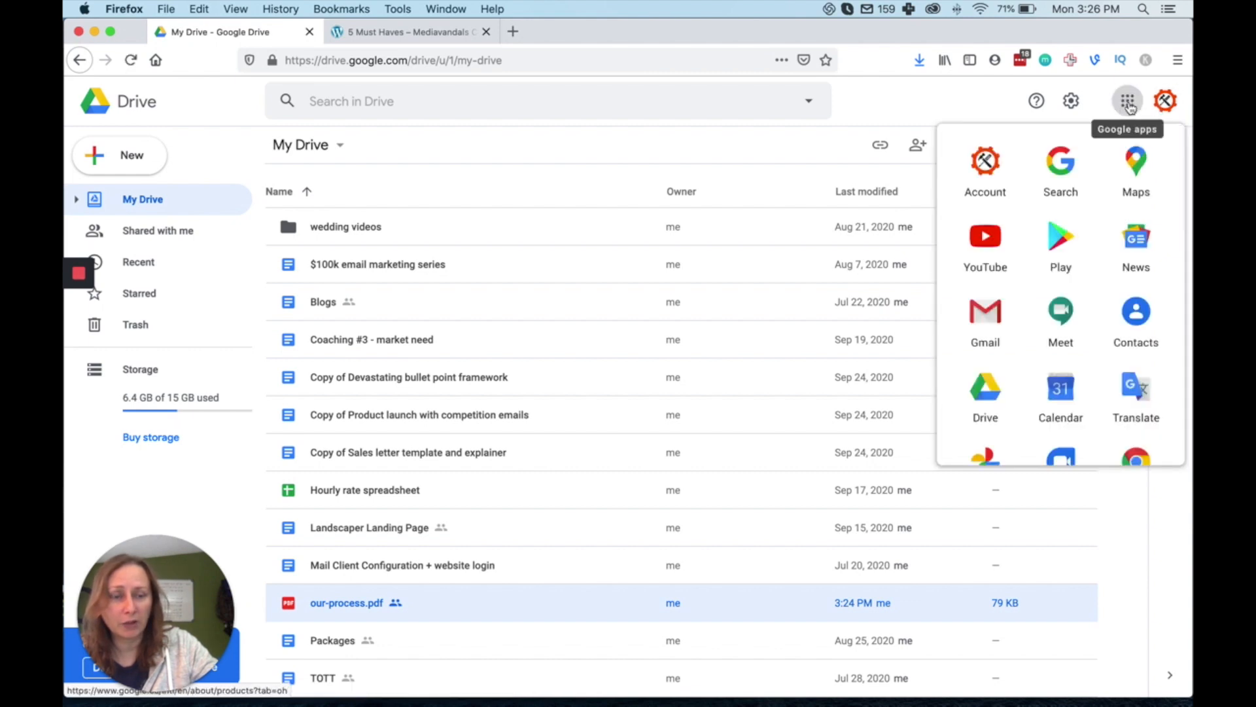
mouse_move(1135, 165)
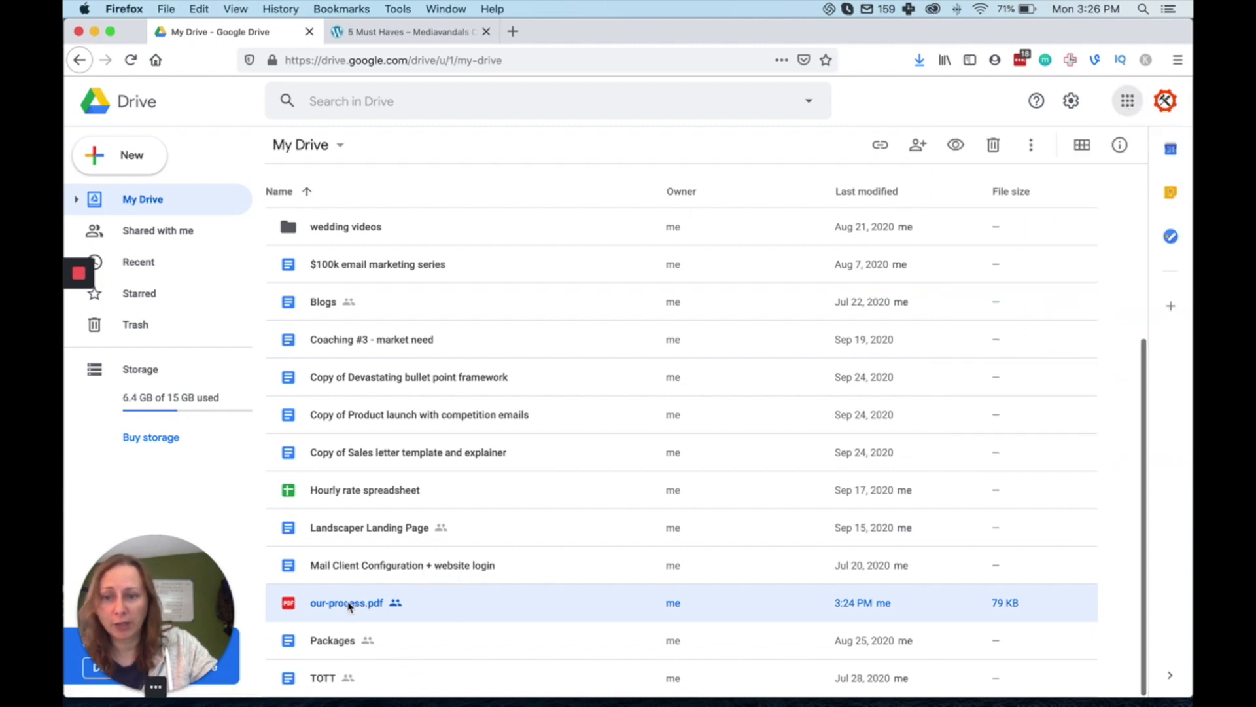
right_click(345, 602)
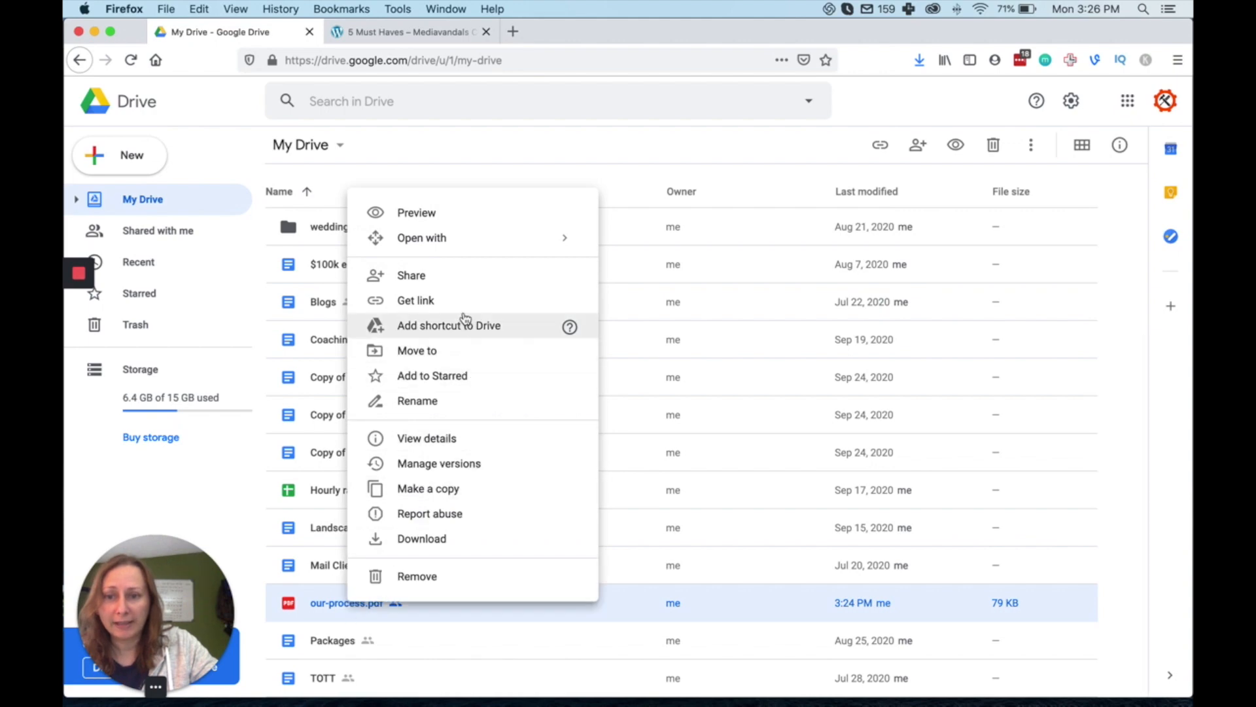
left_click(414, 300)
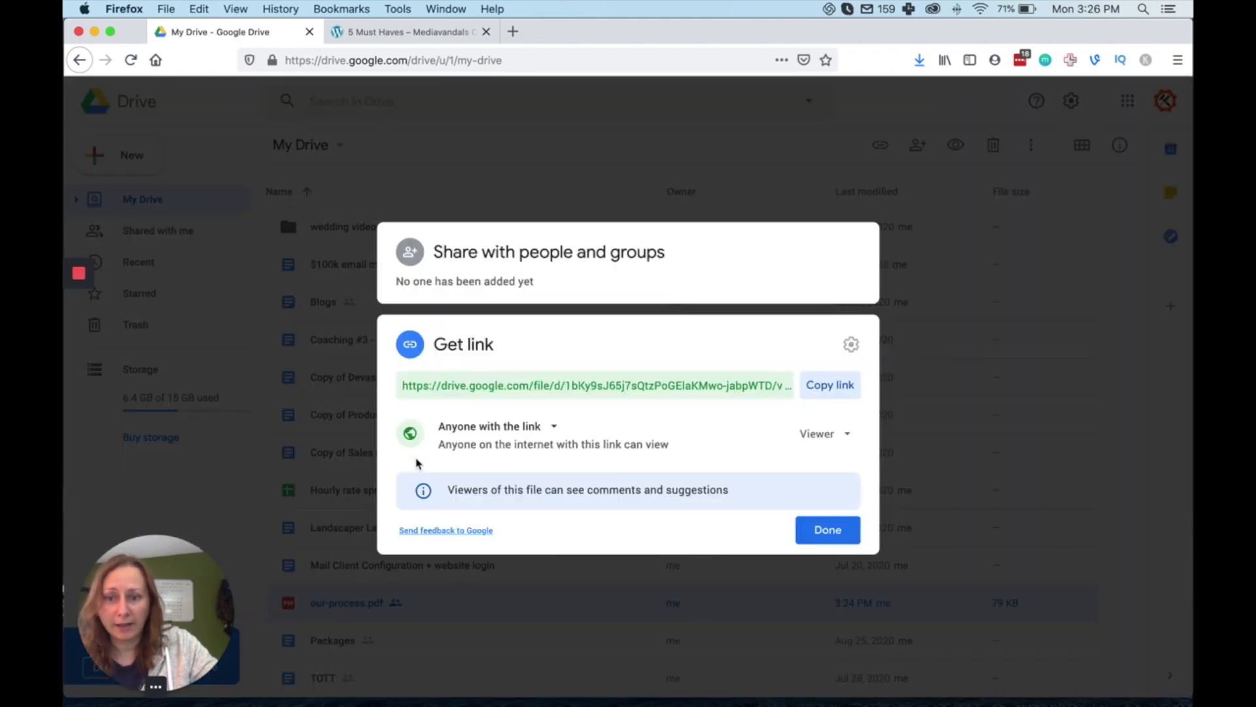
left_click(489, 425)
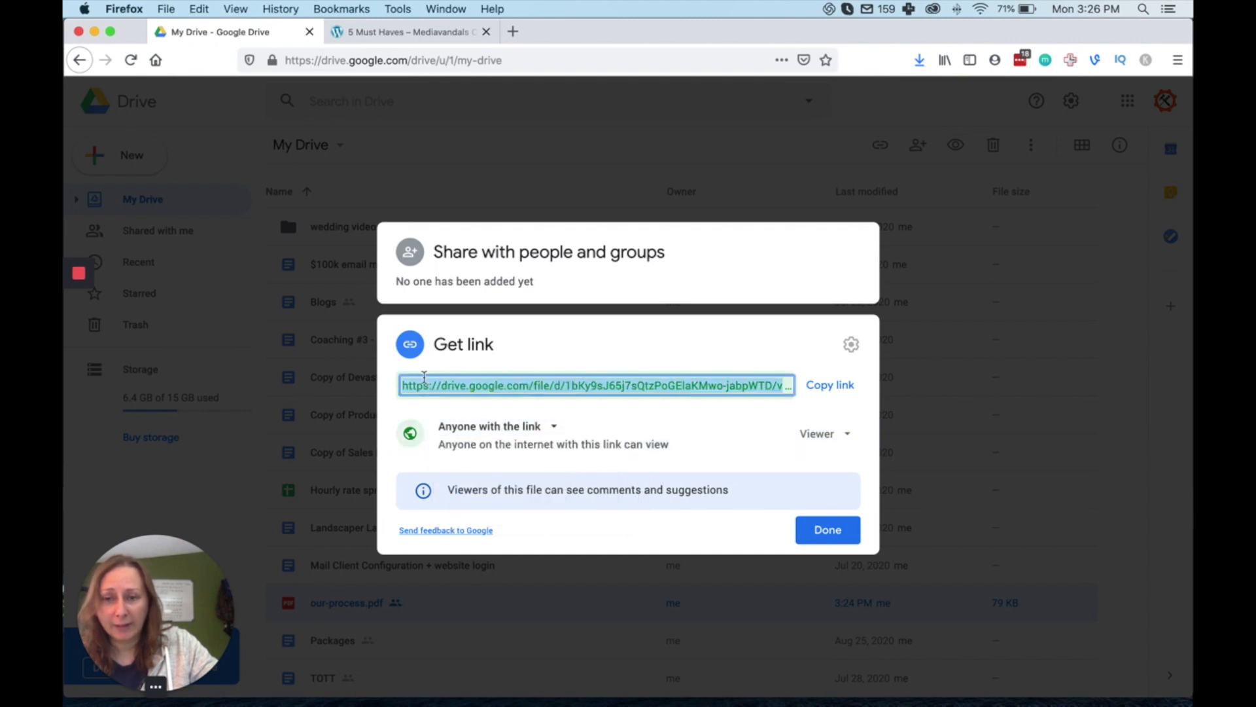
mouse_move(680, 385)
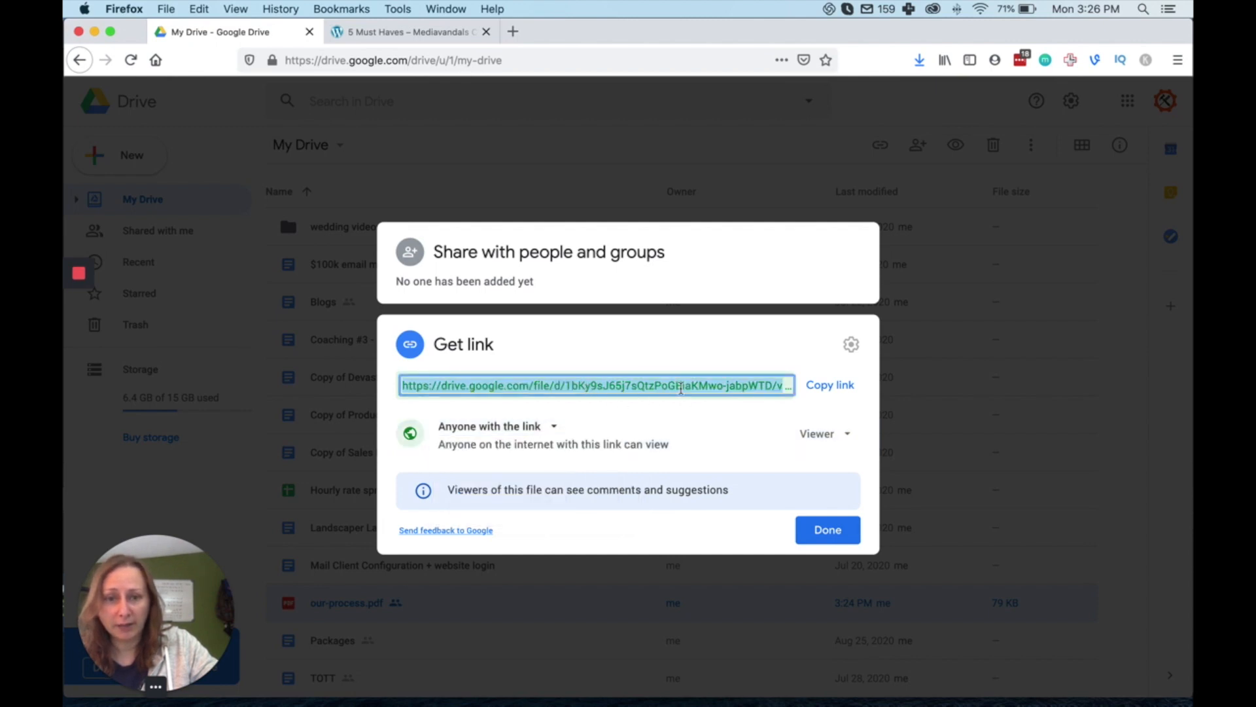
left_click(827, 530)
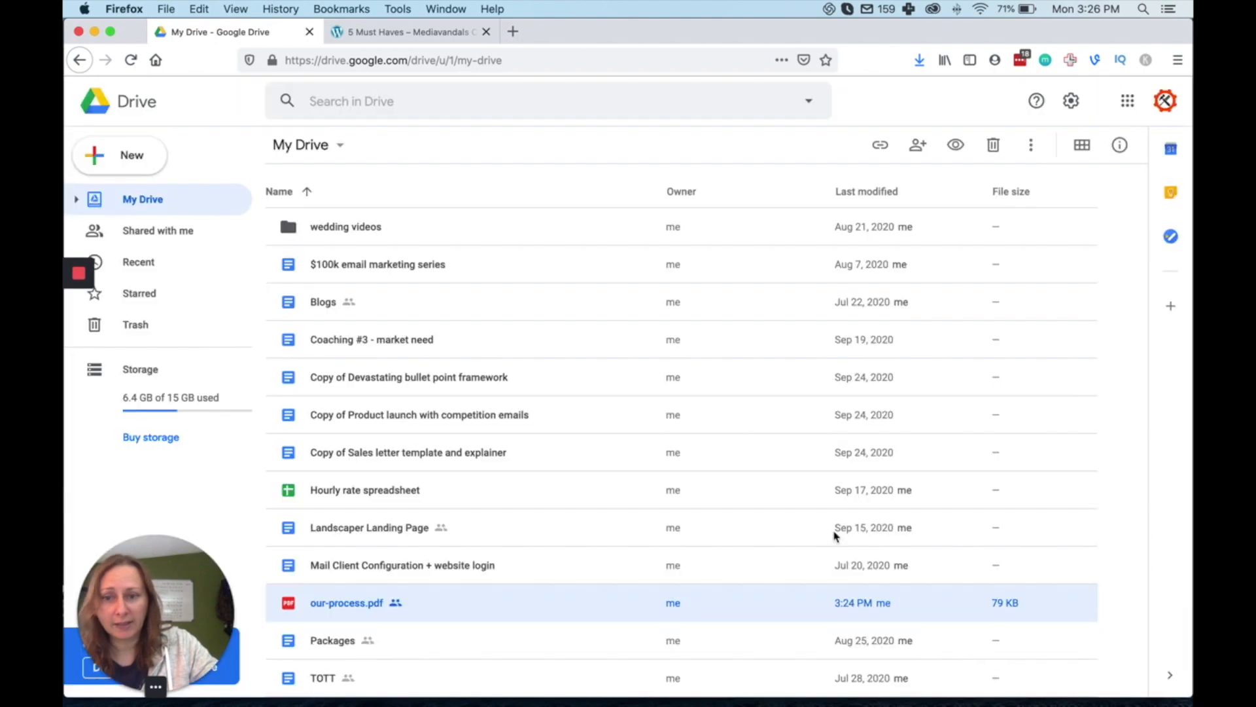